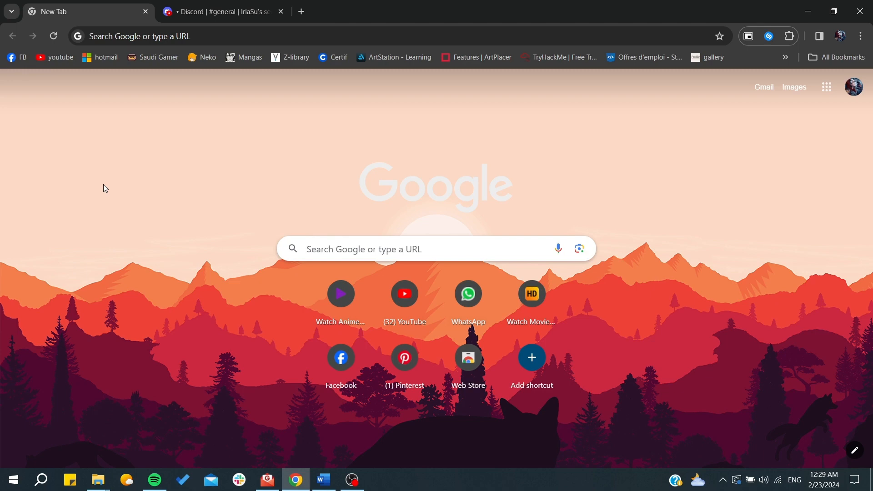
Search 'discord developer portal' in a new tab and view the portal's welcome page in its own tab.
click(222, 11)
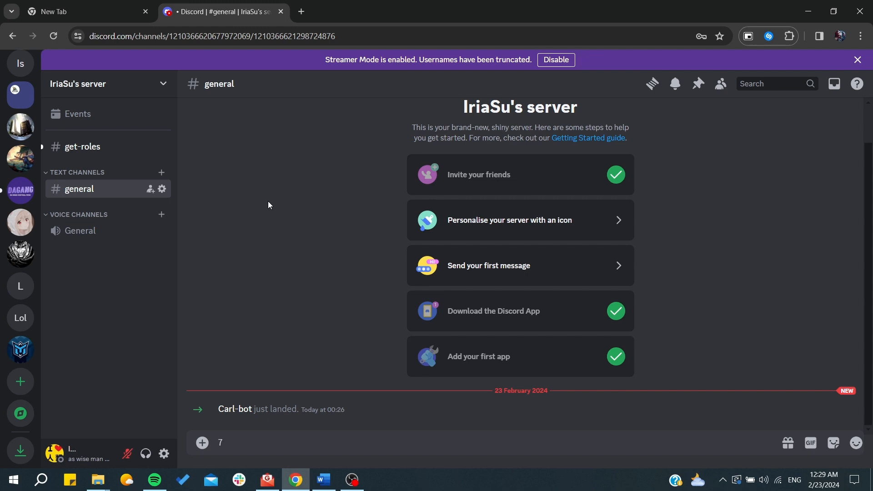
mouse_move(167, 138)
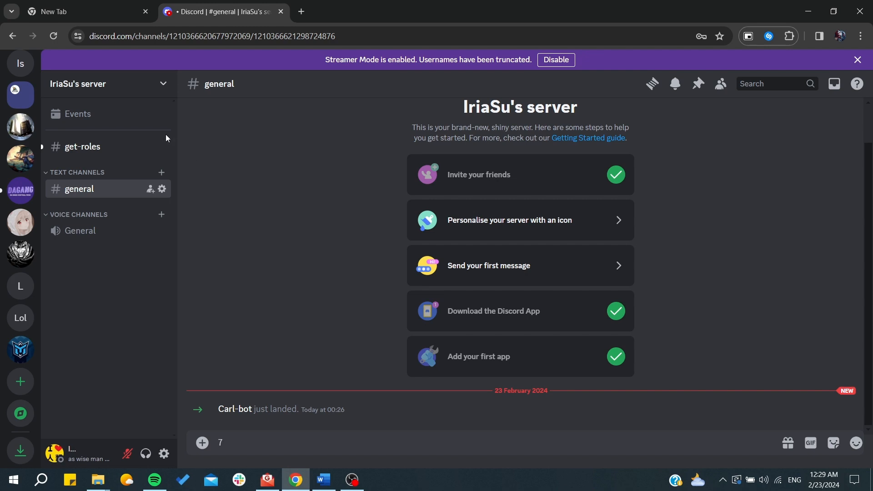
click(83, 11)
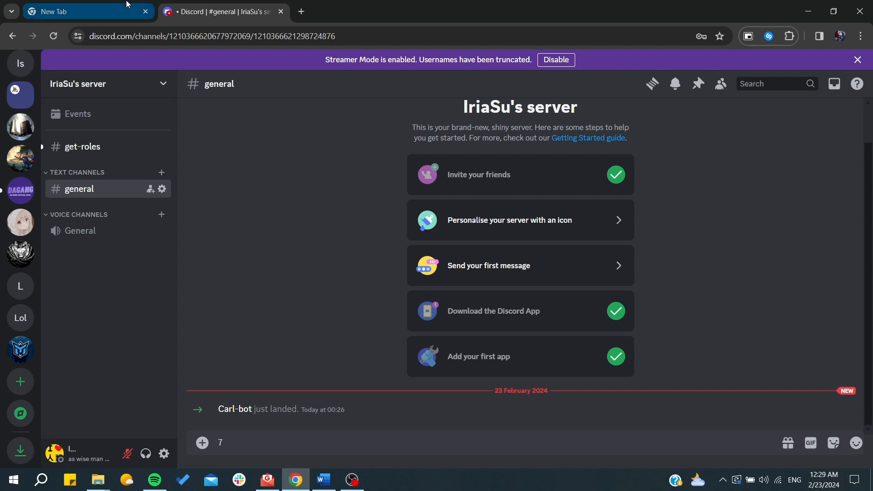
click(84, 11)
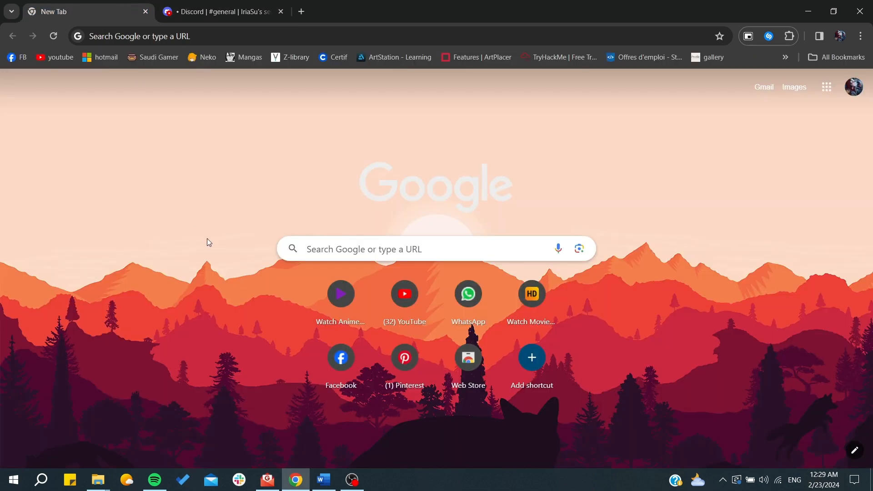
mouse_move(175, 169)
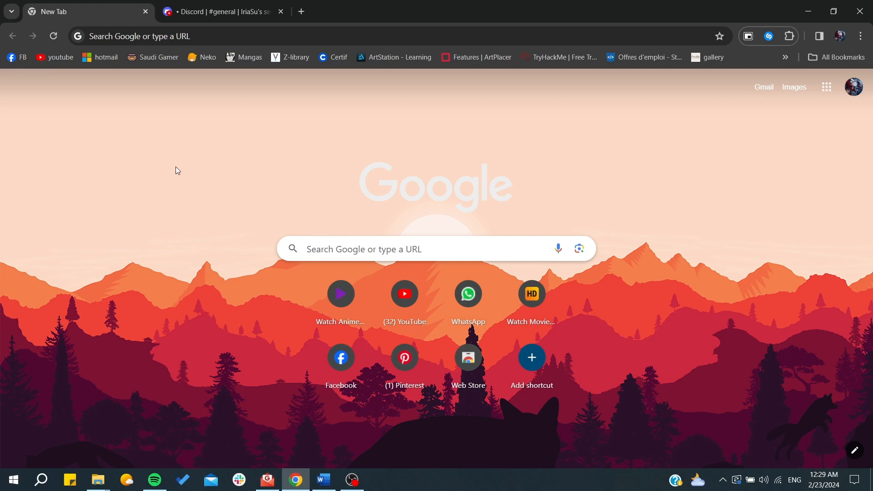
text(discord developer portal)
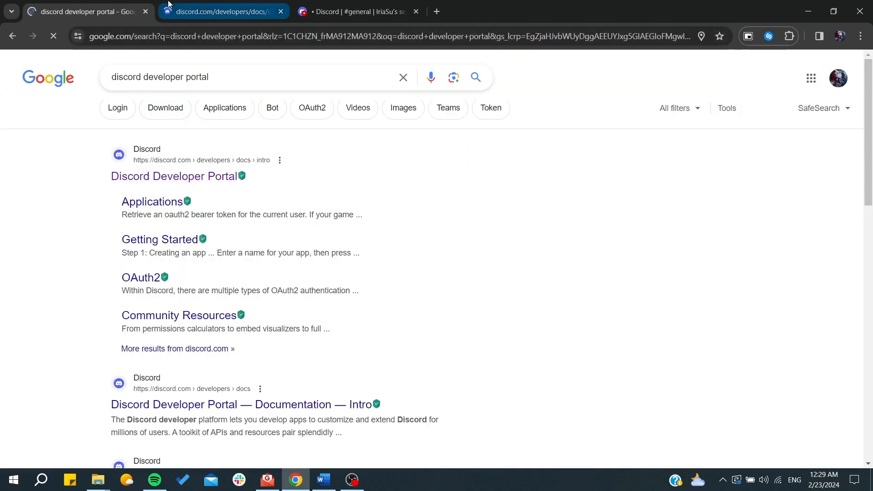
click(222, 11)
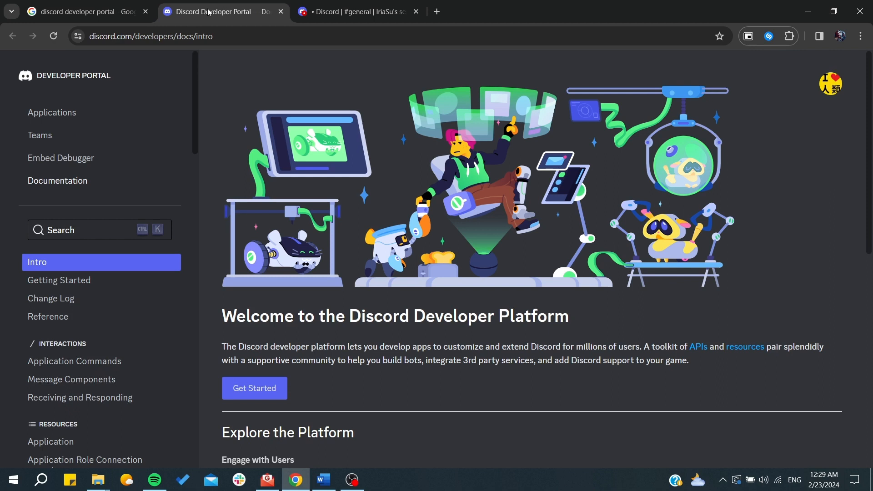
mouse_move(817, 95)
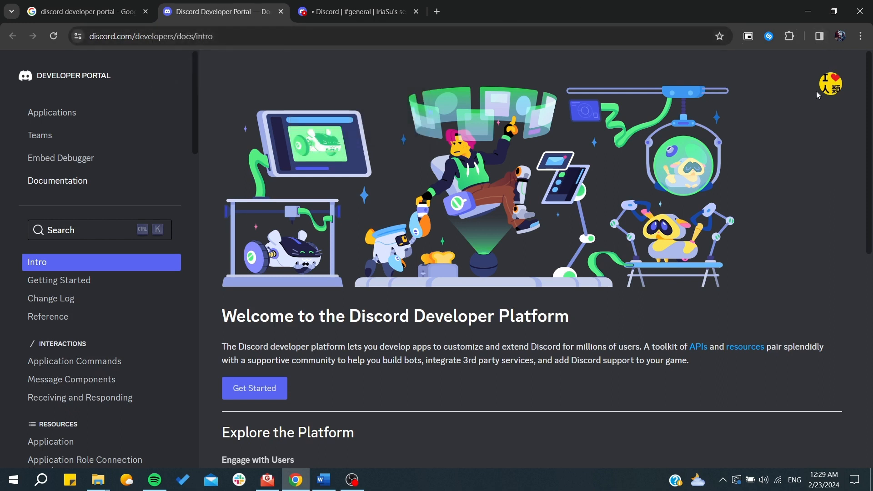
mouse_move(821, 85)
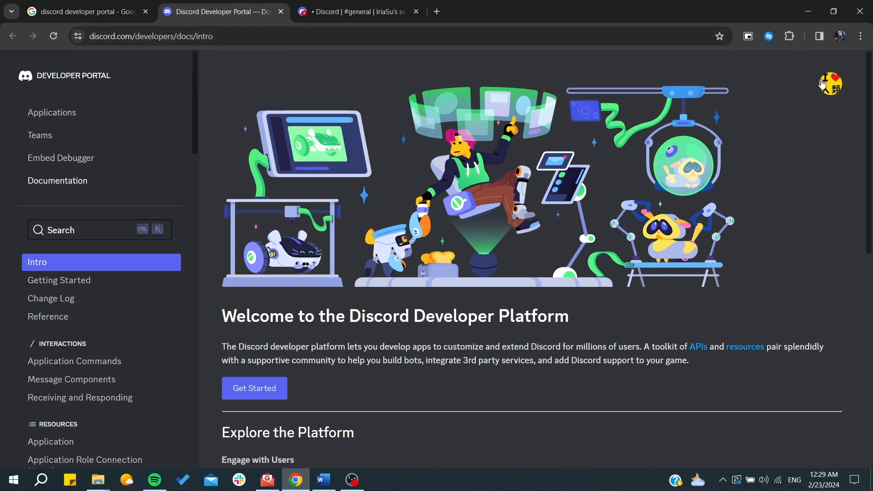
mouse_move(660, 169)
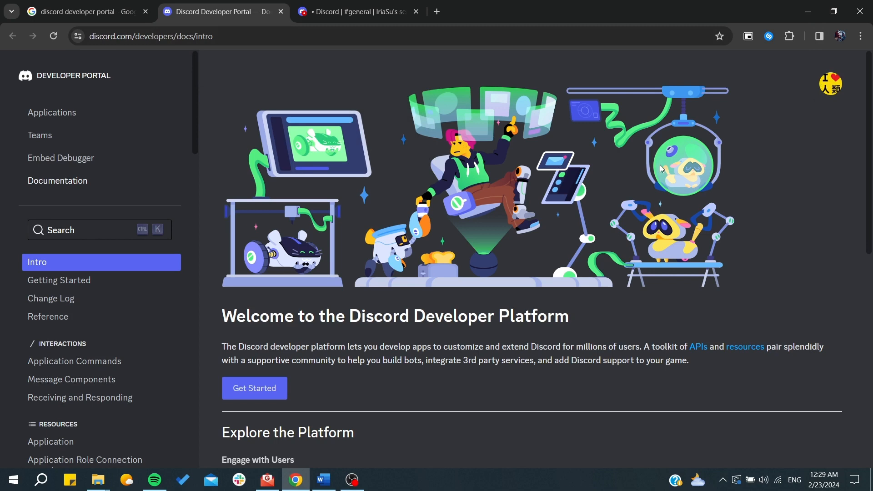
Open the 'ir' application from My Applications to its General Information page.
click(52, 112)
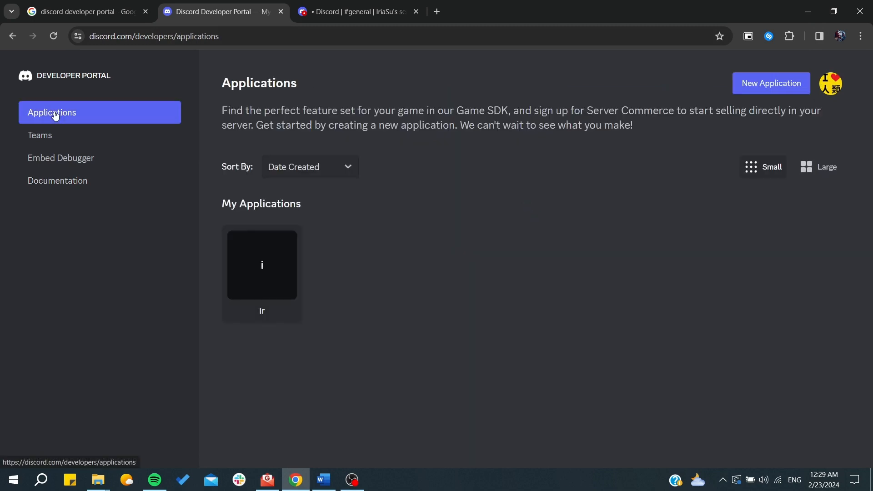
click(261, 264)
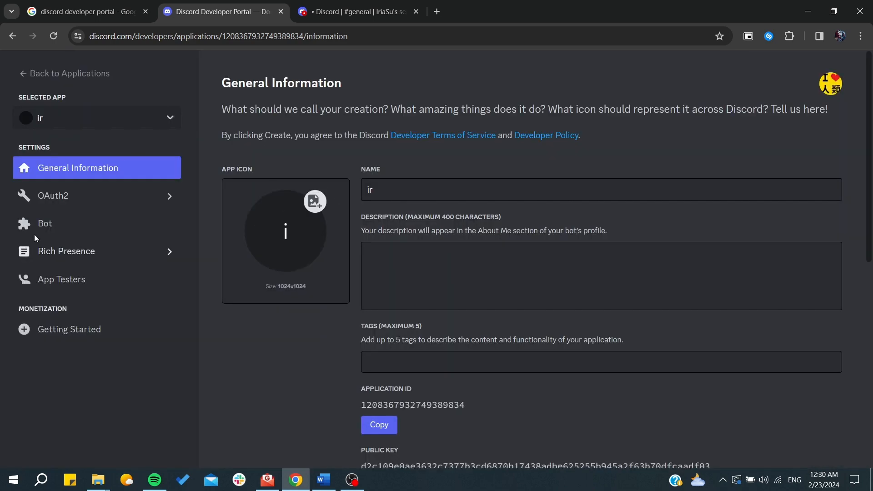
Show the ir Bot page and scroll past Token, Authorization Flow and Gateway Intents to Bot Permissions.
click(67, 223)
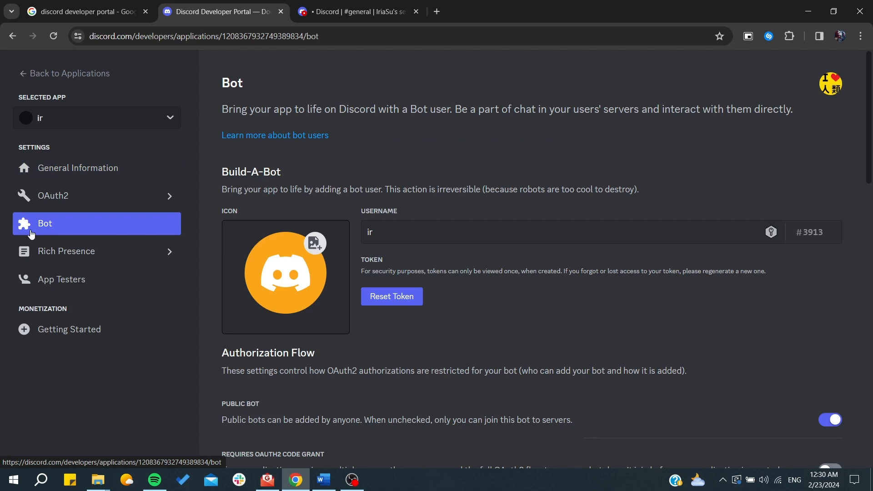
mouse_move(186, 210)
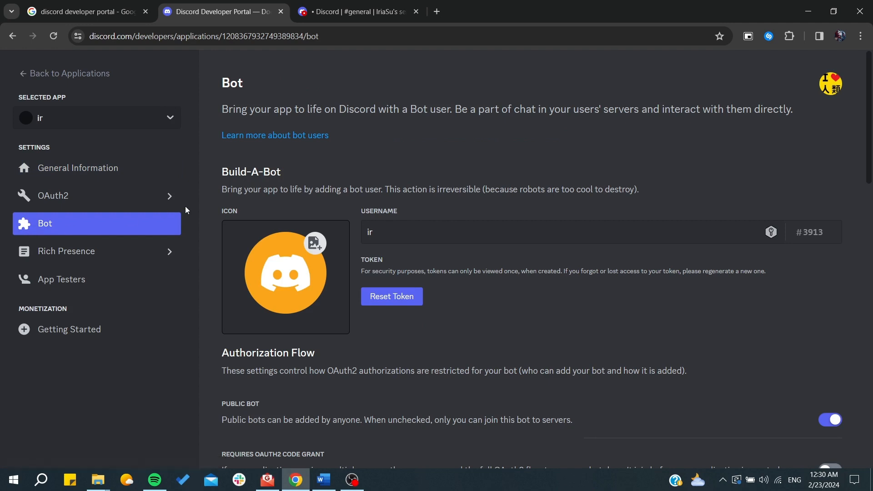
scroll(down, 3)
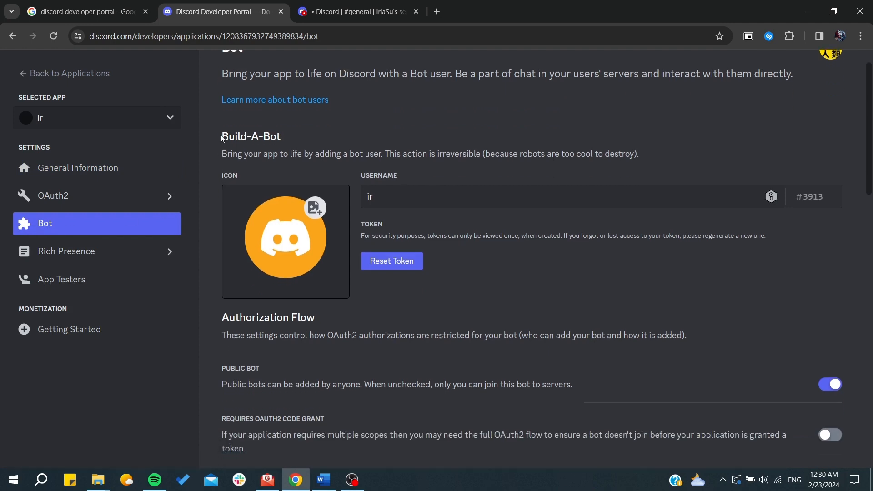
scroll(down, 3)
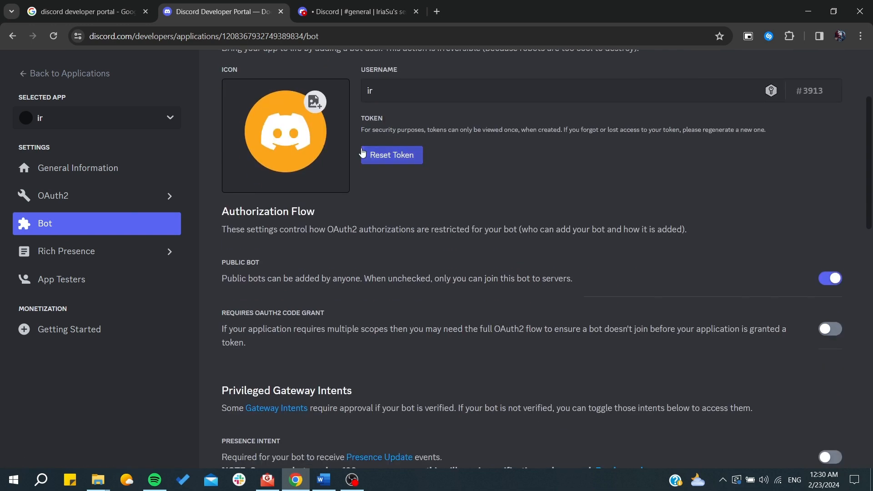
mouse_move(366, 127)
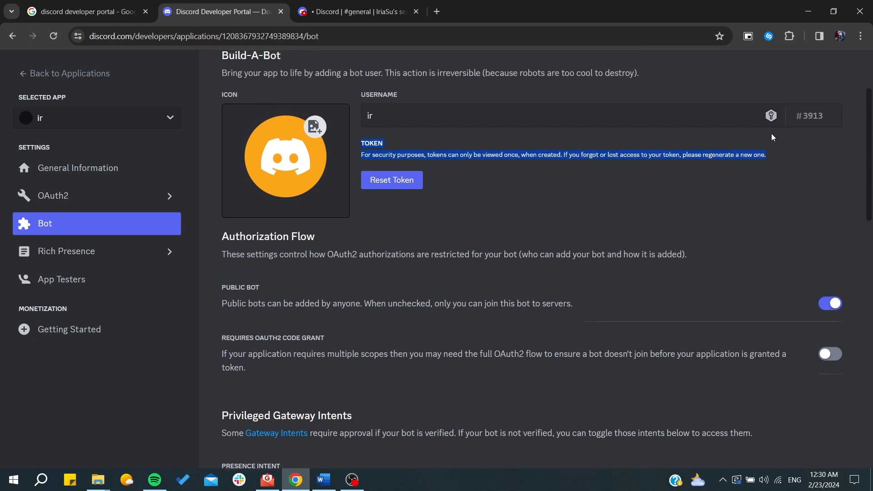
mouse_move(600, 195)
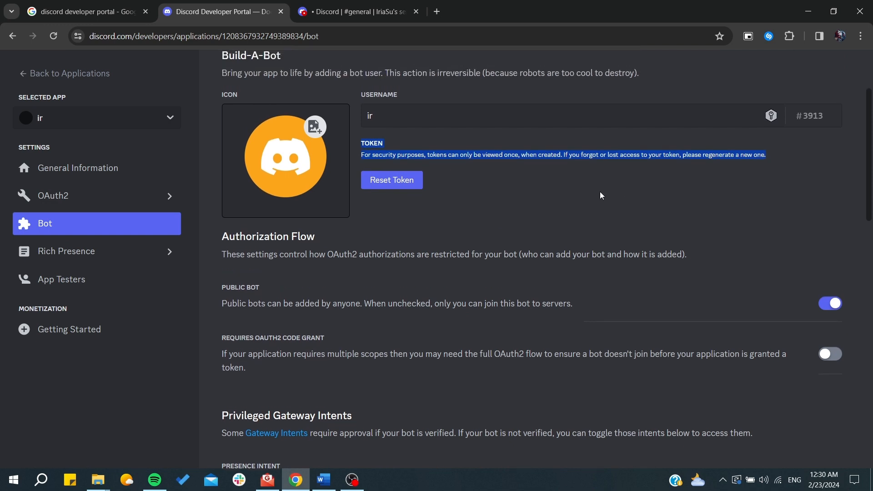
scroll(down, 3)
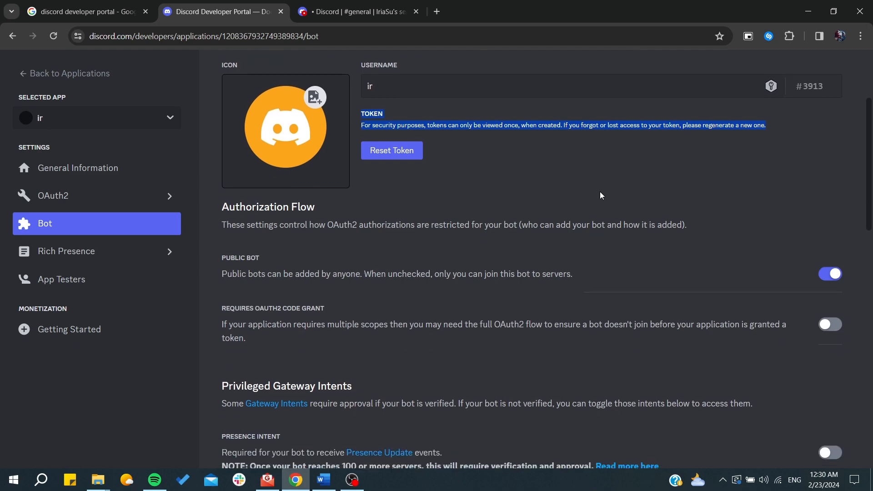
scroll(down, 3)
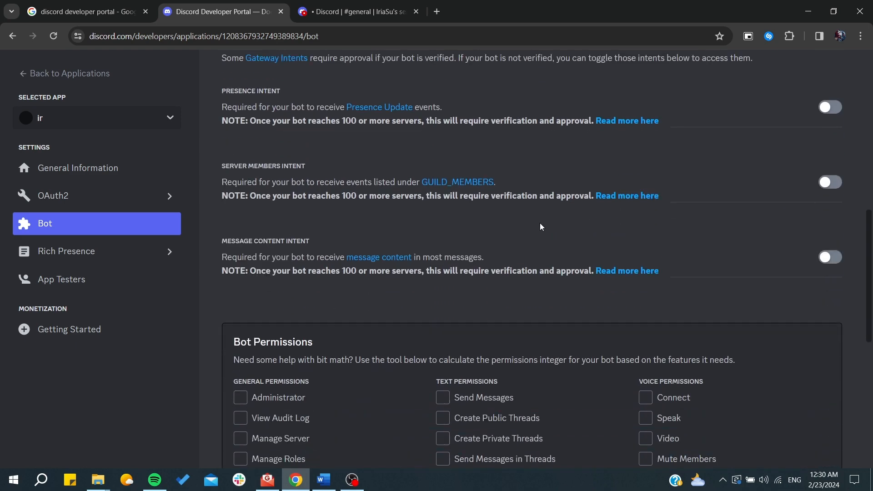
scroll(down, 3)
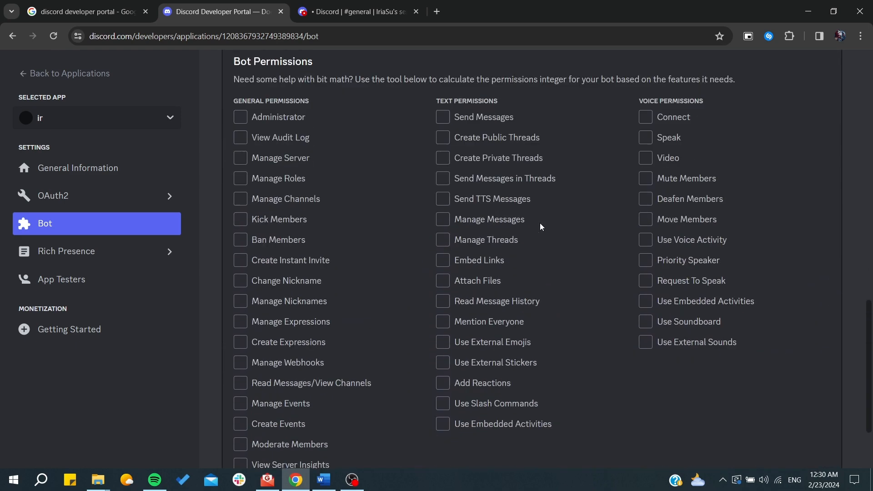
scroll(down, 3)
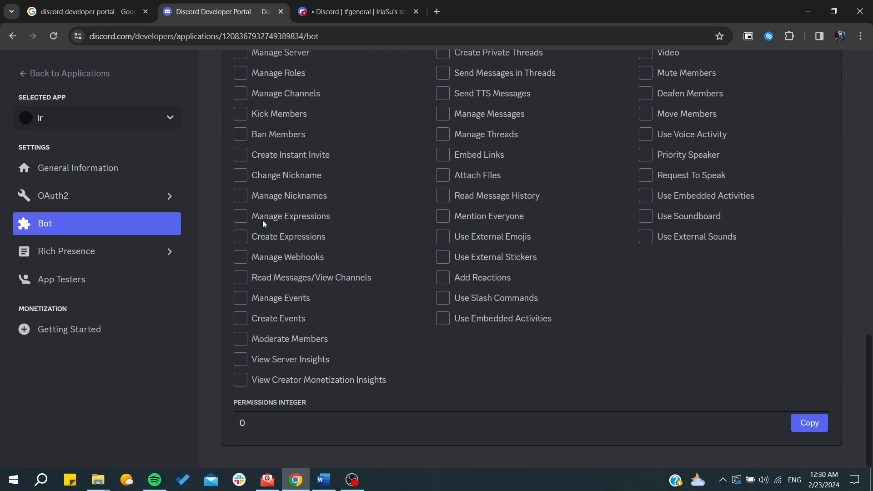
click(77, 168)
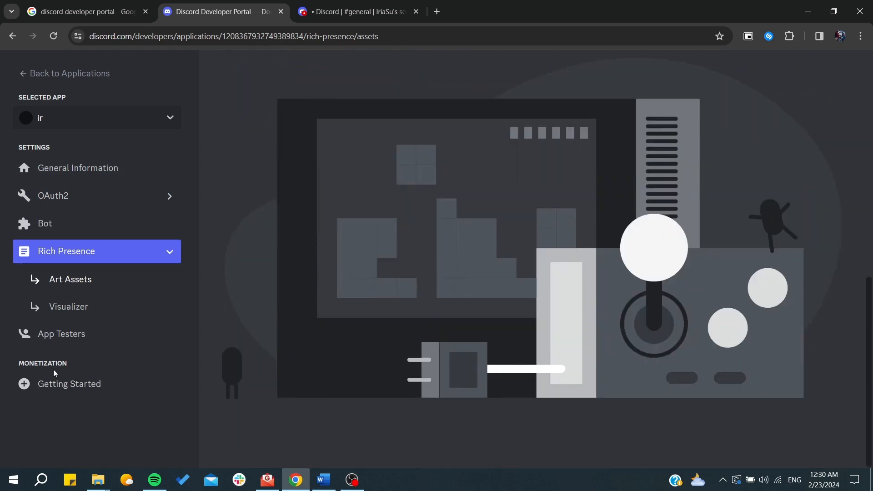
click(78, 168)
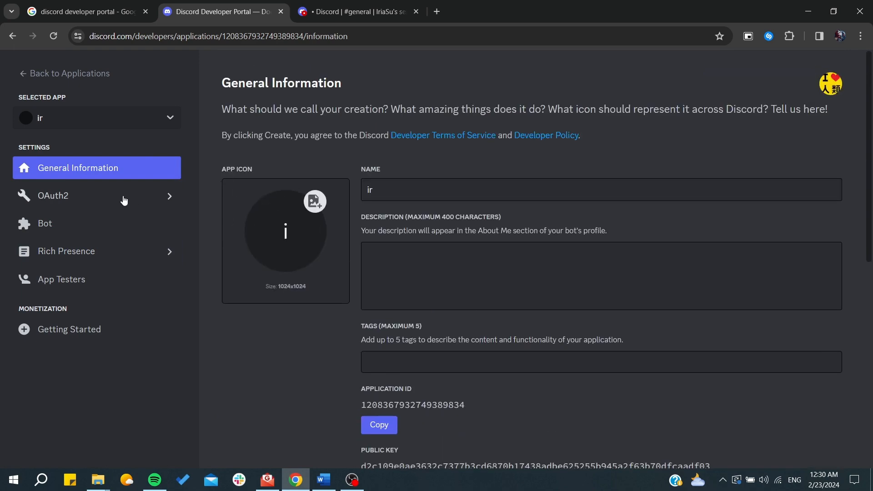
click(45, 224)
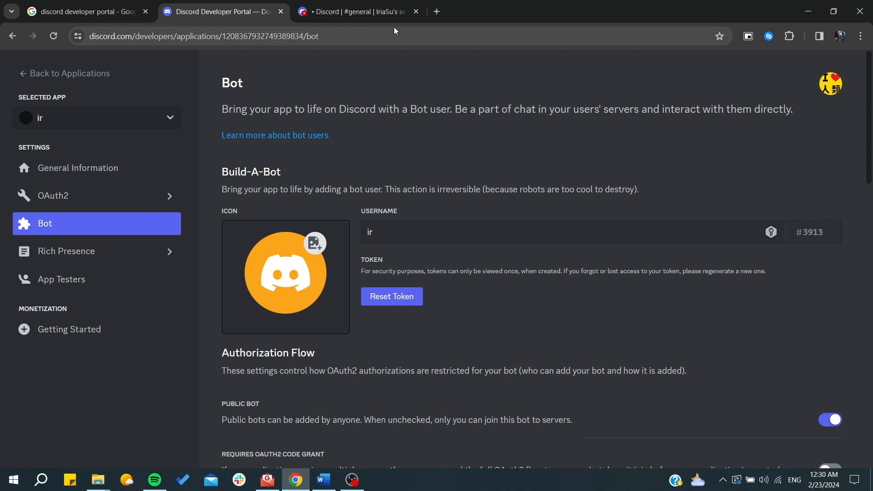
mouse_move(420, 137)
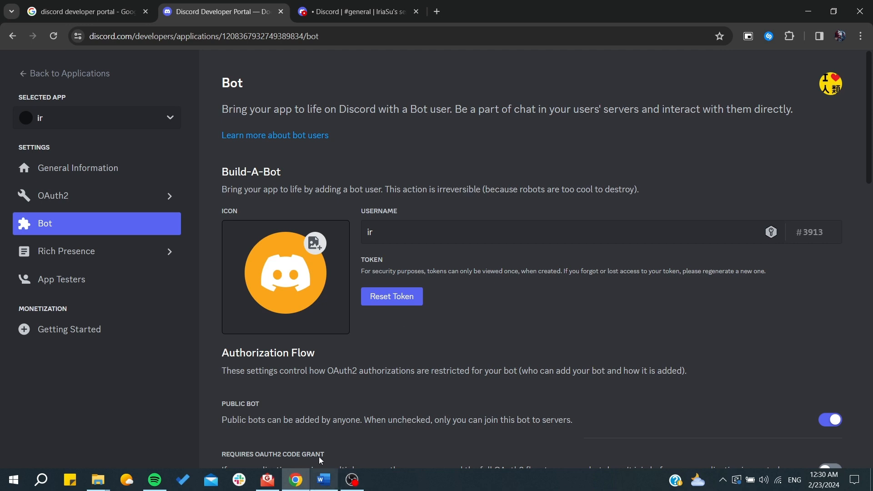
Return to the Discord #general tab of IriaSu's server.
click(356, 11)
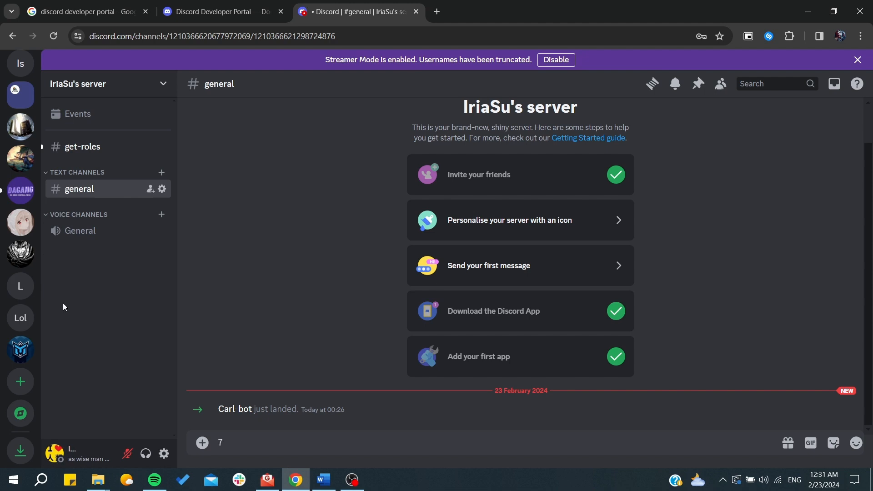
mouse_move(76, 313)
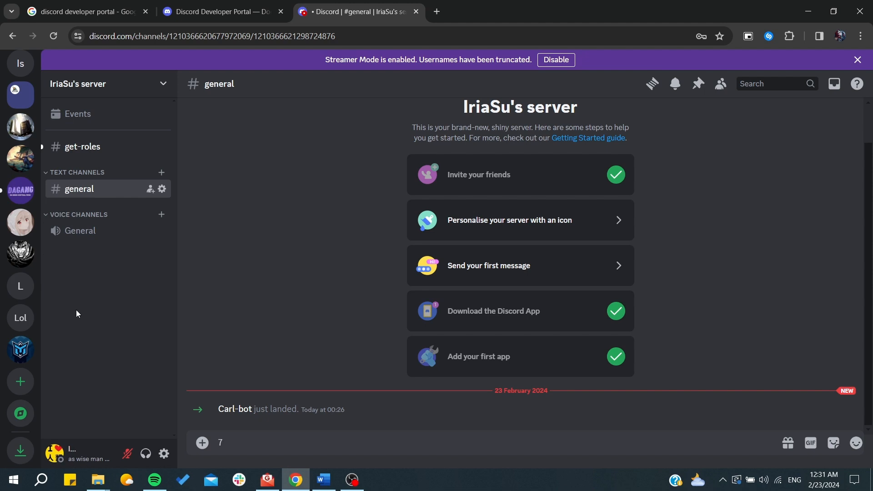
mouse_move(158, 341)
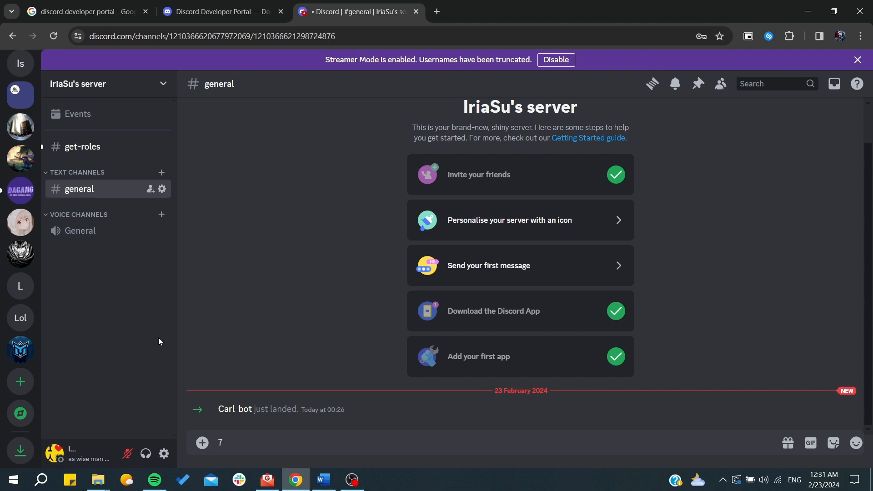